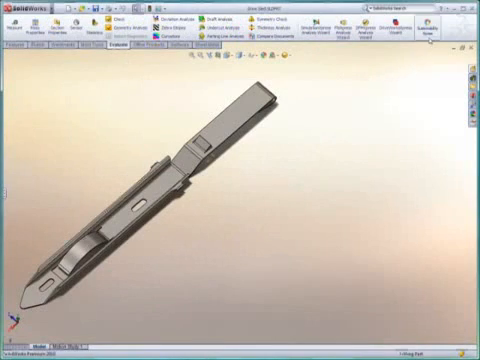
Open Sustainability Express from the Evaluate tab to show the part's material, region and impact charts.
left_click(447, 22)
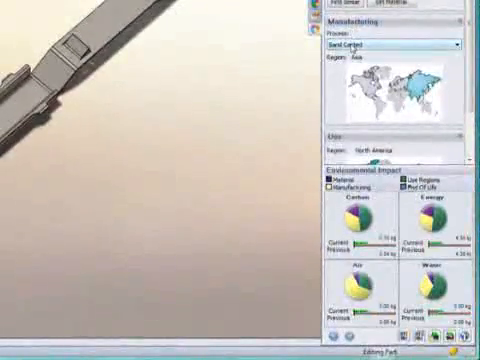
Set the current sand-cast impact results (0.23 kg carbon, 3.20 kg energy) as the baseline.
left_click(394, 44)
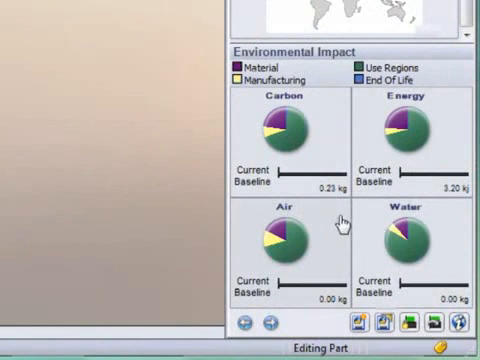
mouse_move(367, 231)
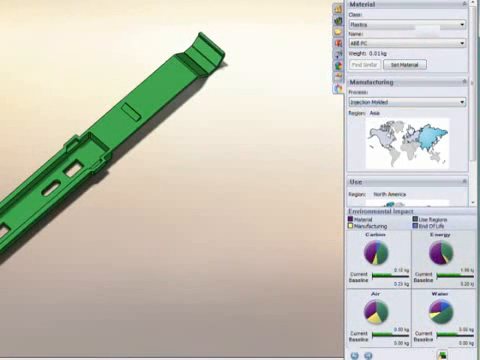
Scroll the task pane to review the ABS PC injection-molded impact charts against the baseline.
scroll("down", 3)
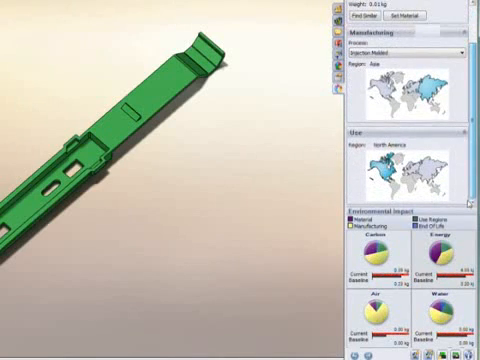